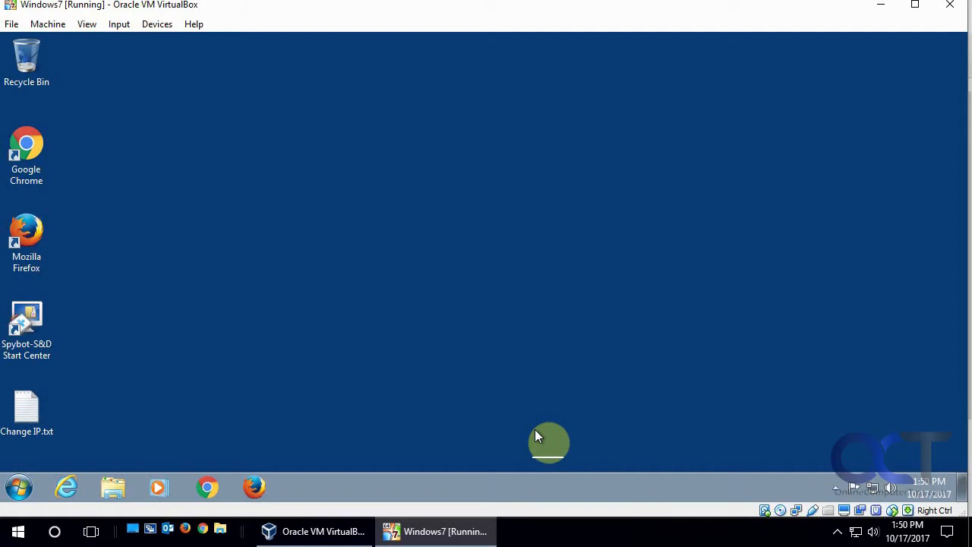
pyautogui.moveTo(477, 372)
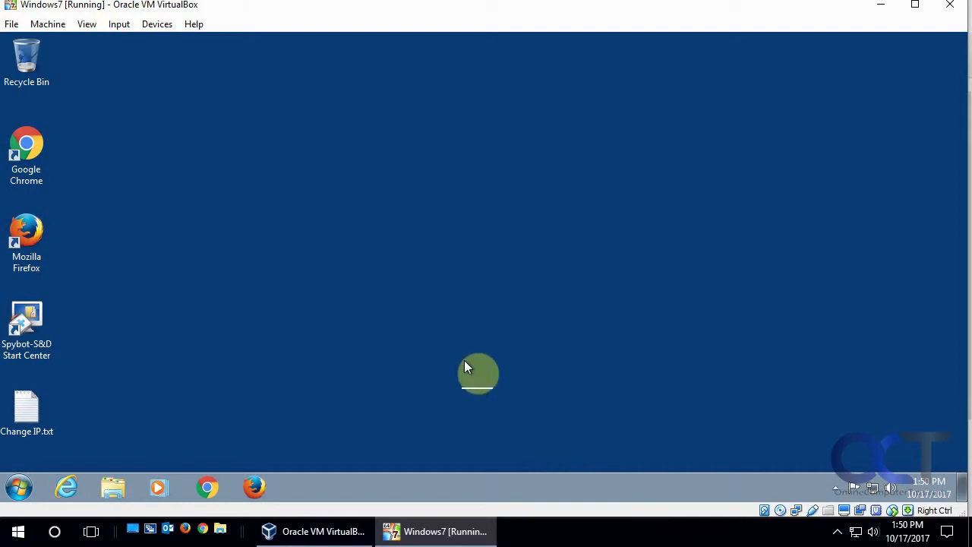
pyautogui.moveTo(407, 337)
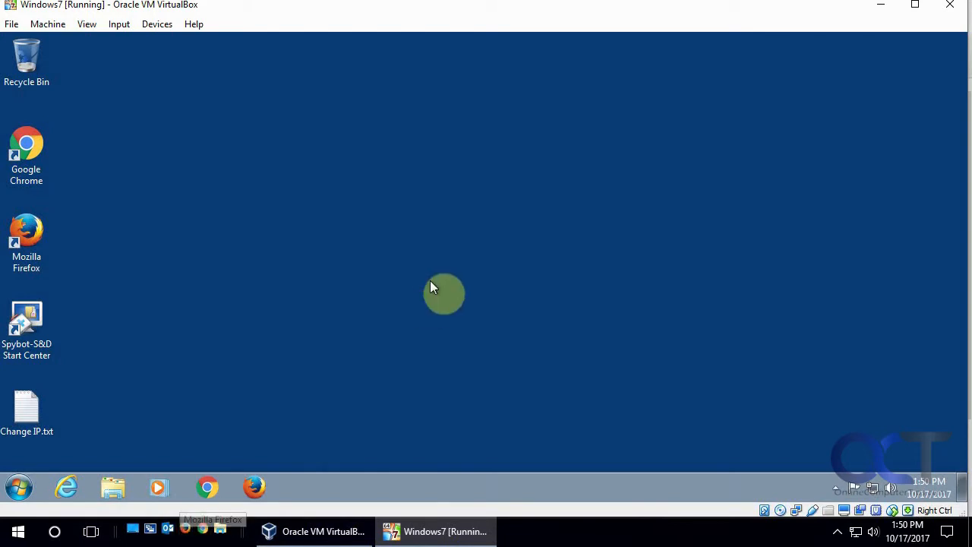
# - Launch Mozilla Firefox from its desktop shortcut, opening to the Google homepage
pyautogui.click(27, 243)
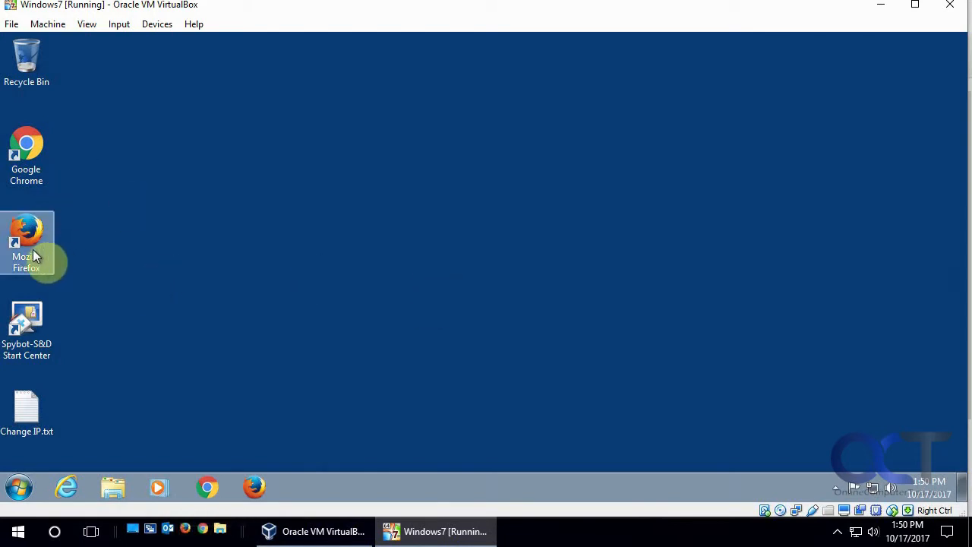
pyautogui.doubleClick(27, 242)
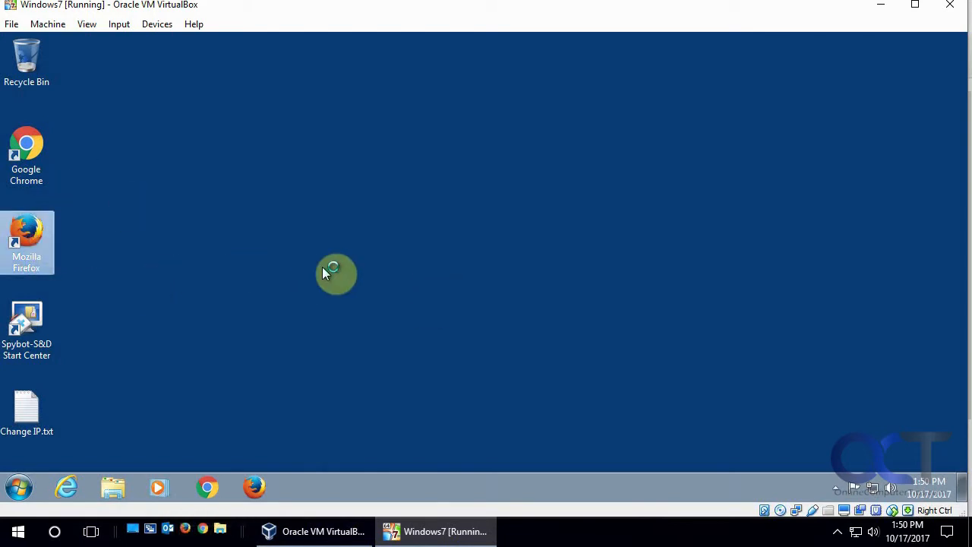
pyautogui.doubleClick(27, 243)
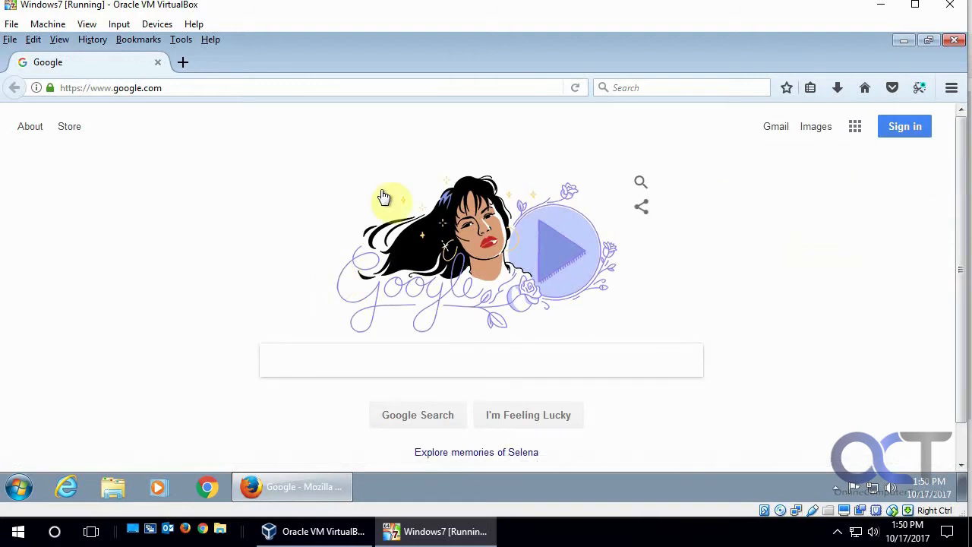
# - Briefly show and dismiss the Tools menu and the toolbar visibility context menu
pyautogui.click(181, 39)
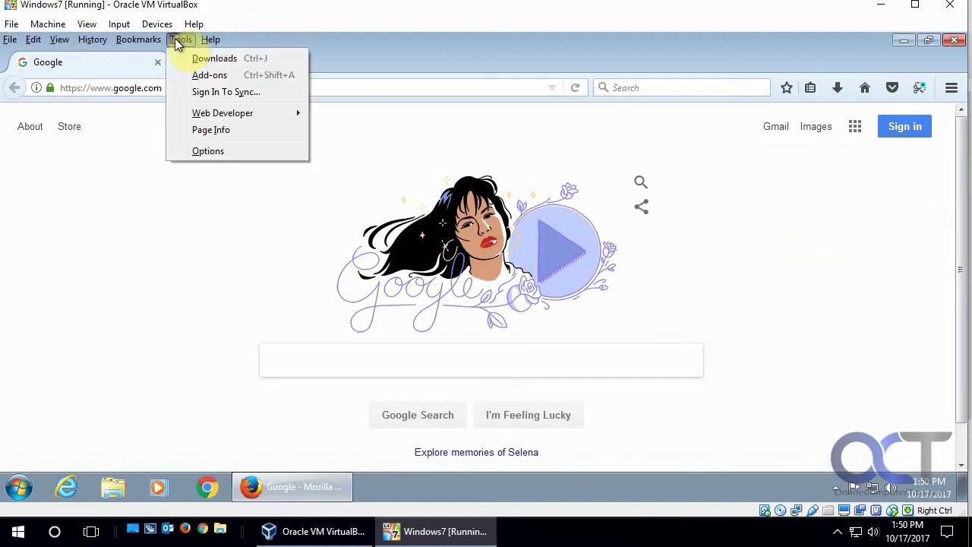
pyautogui.click(208, 151)
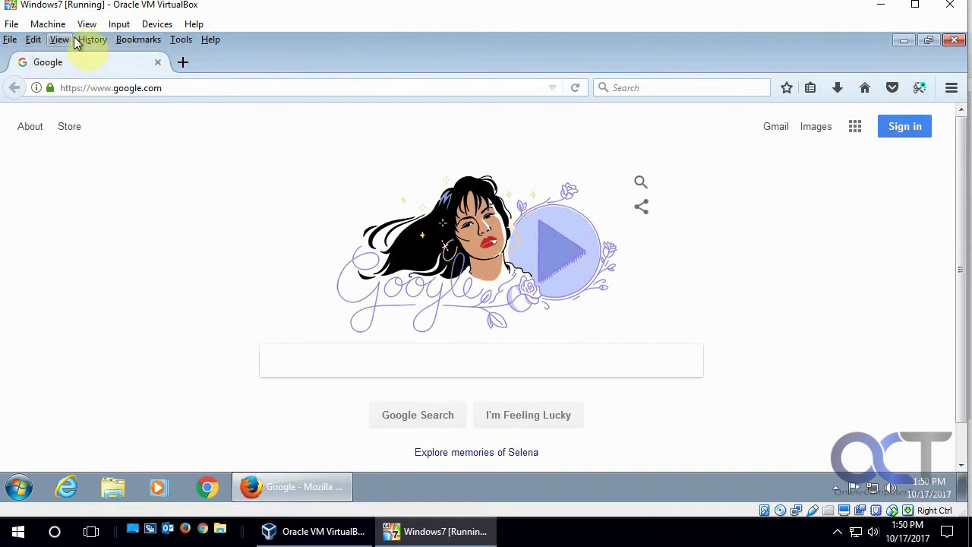
pyautogui.rightClick(296, 53)
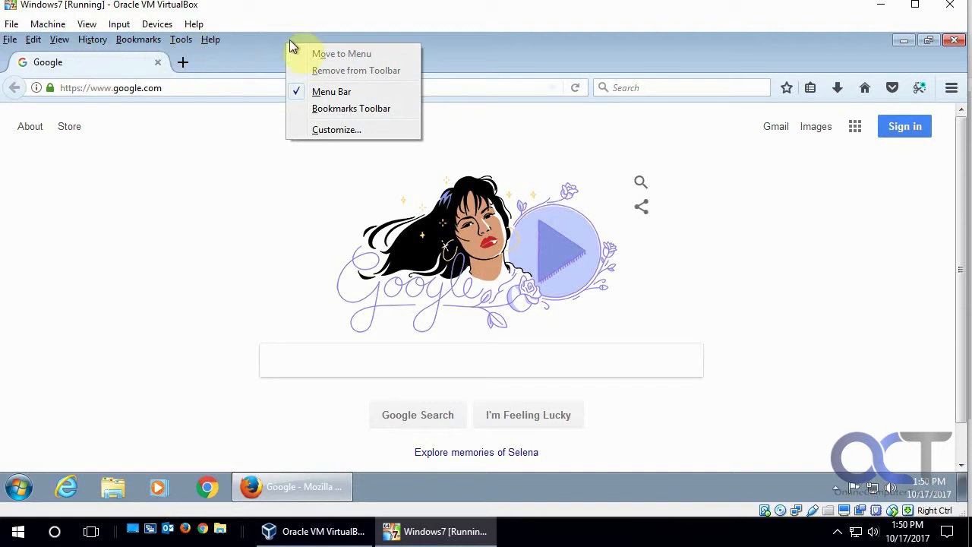
pyautogui.click(266, 87)
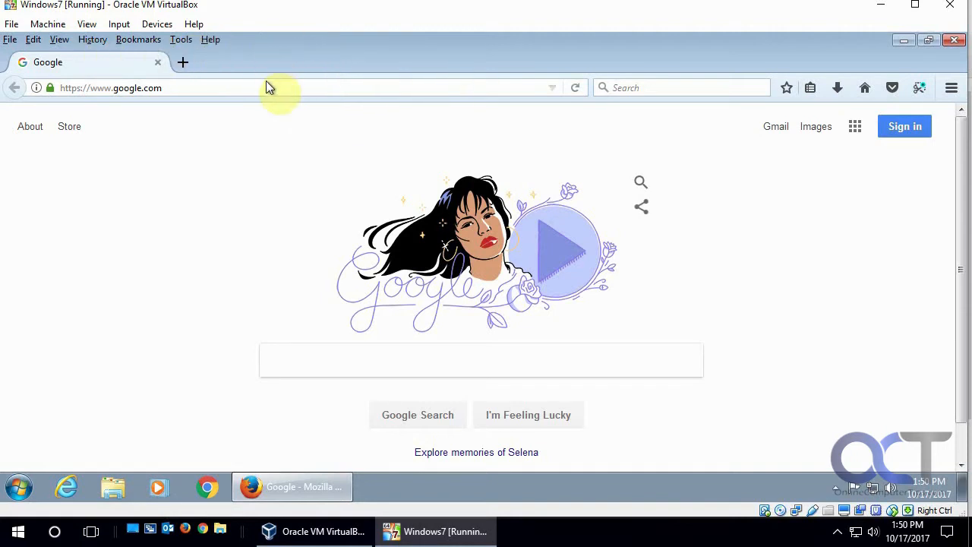
pyautogui.moveTo(182, 62)
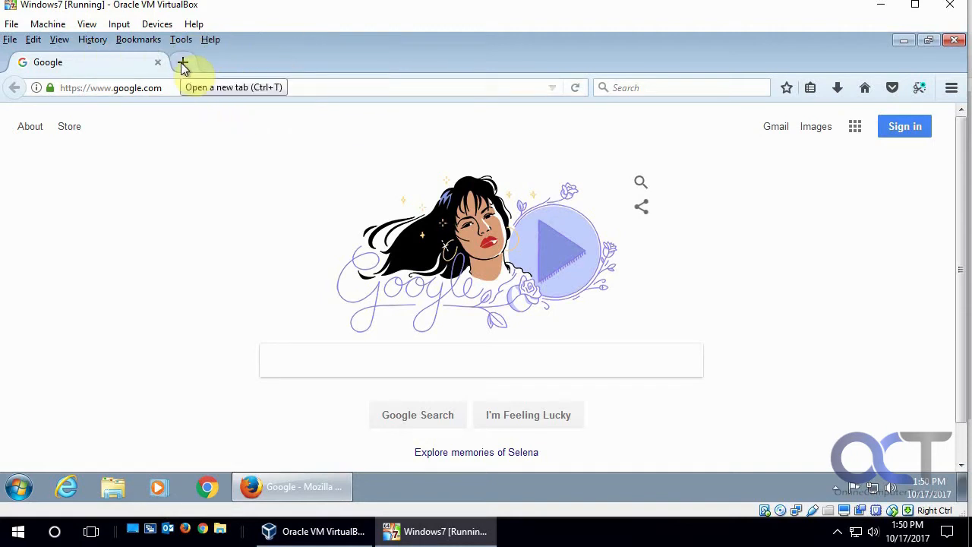
pyautogui.click(182, 60)
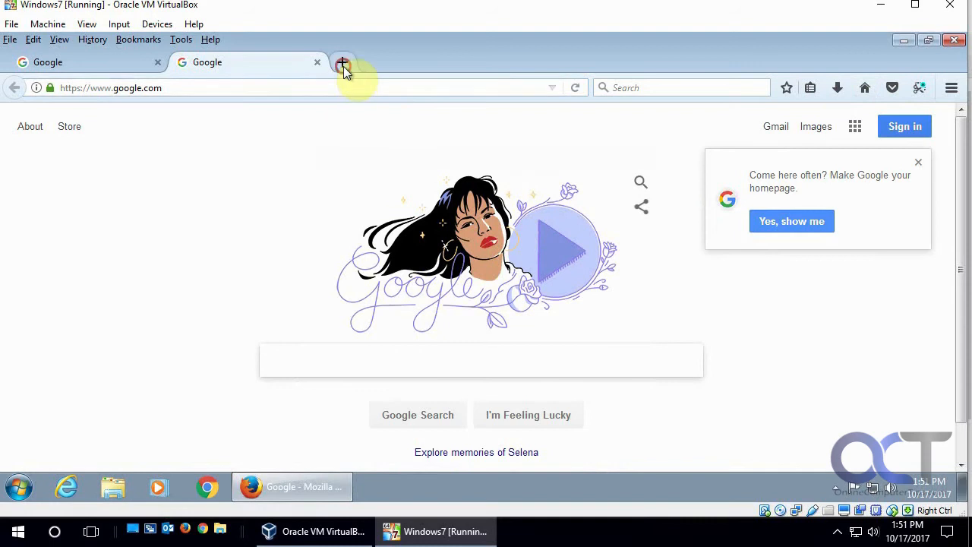
pyautogui.click(342, 62)
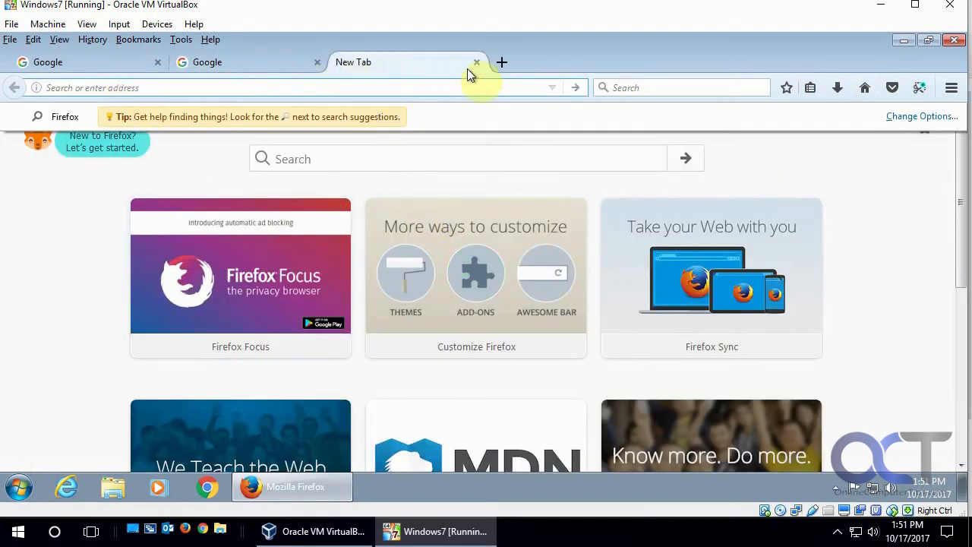
pyautogui.click(477, 63)
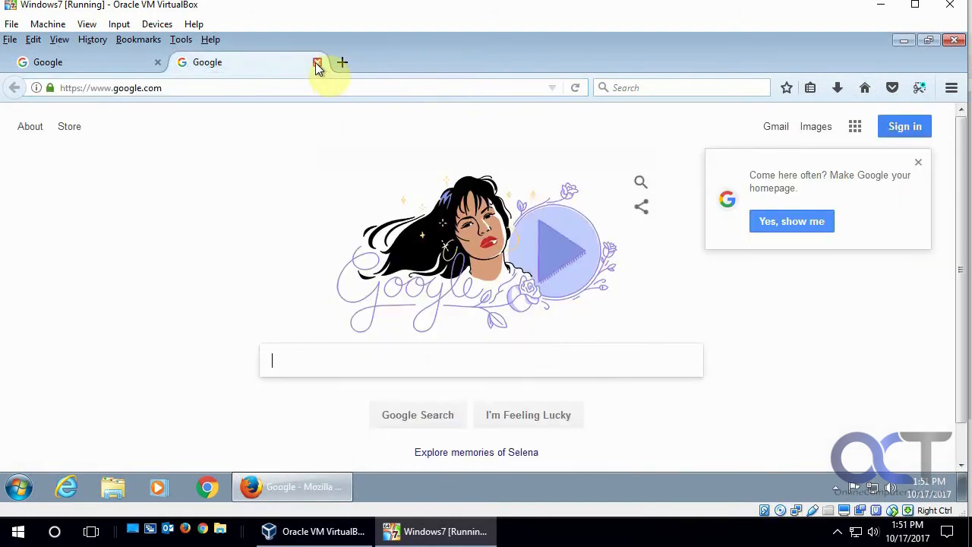
pyautogui.click(318, 62)
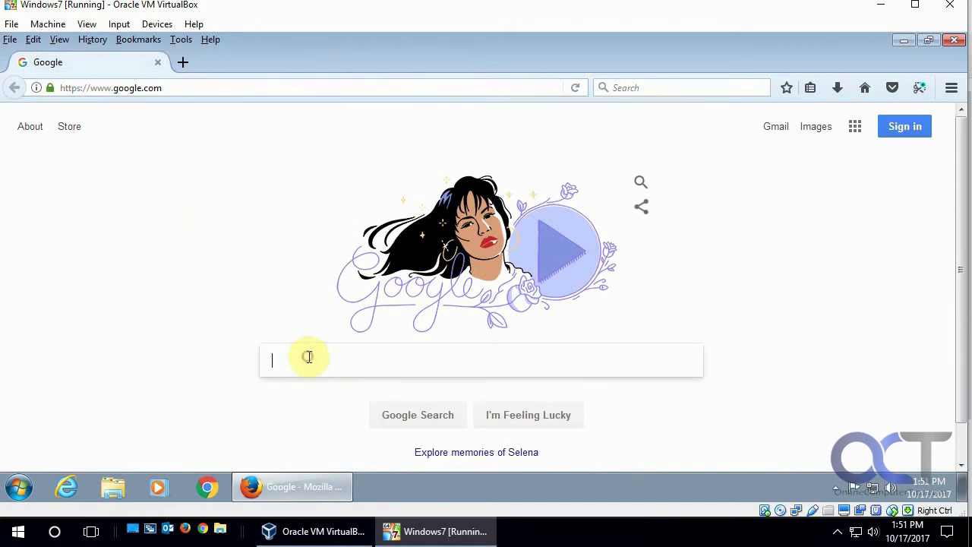
# - Search Google for 'firefox new tab homepage' and open the New Tab Homepage add-on result
pyautogui.write('fir')
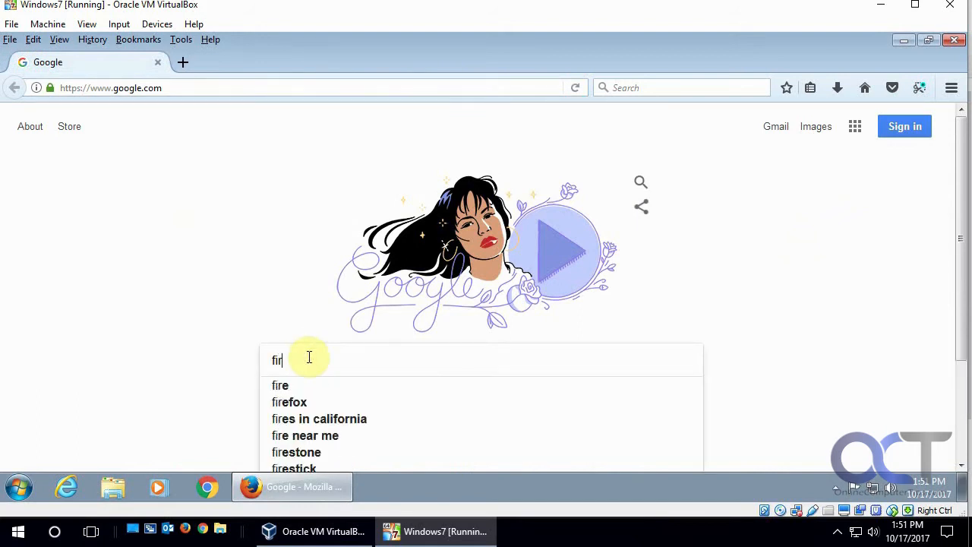
pyautogui.write('efox new tab homepage')
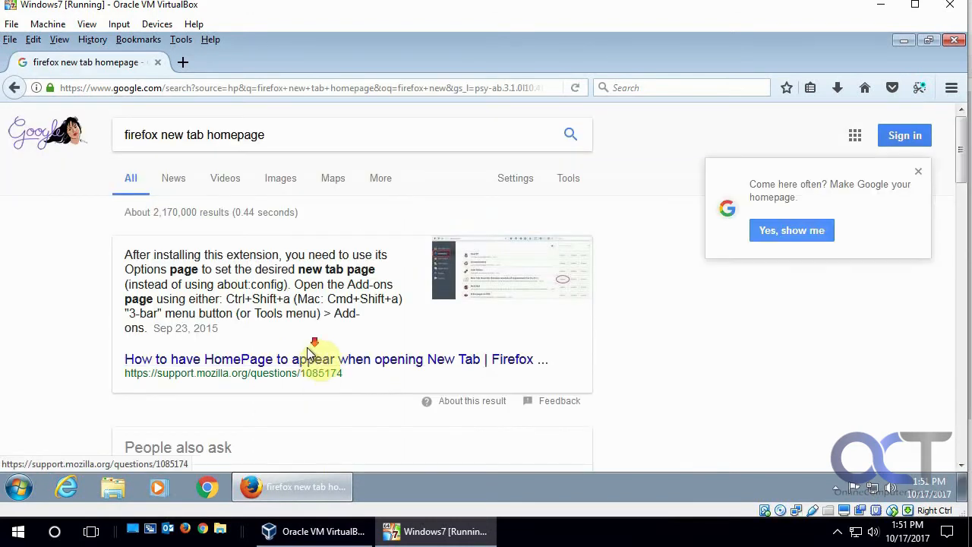
pyautogui.scroll(-3)
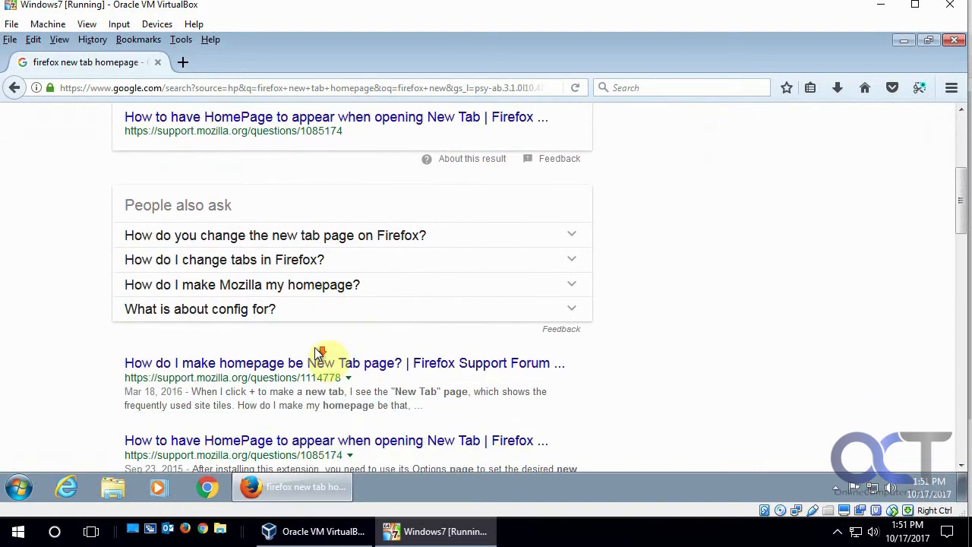
pyautogui.scroll(-3)
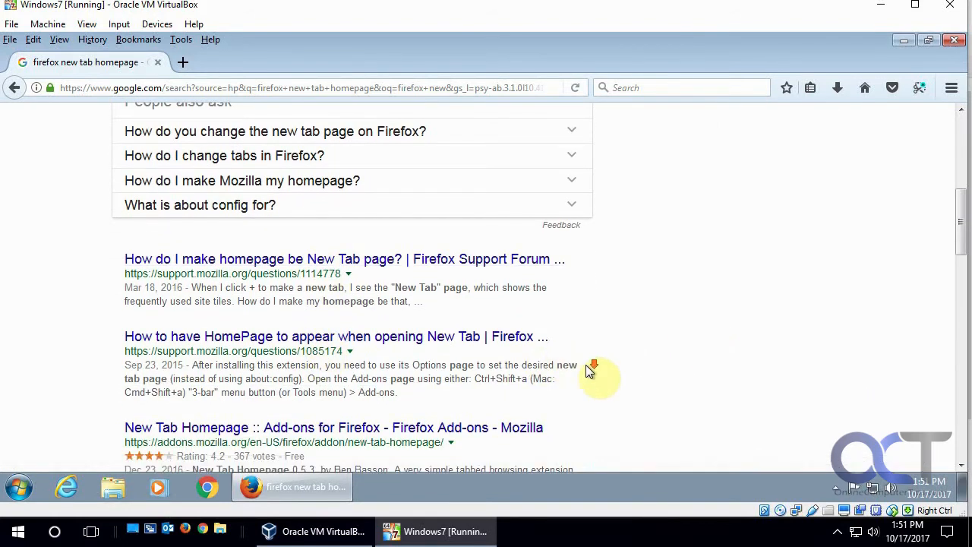
pyautogui.scroll(-3)
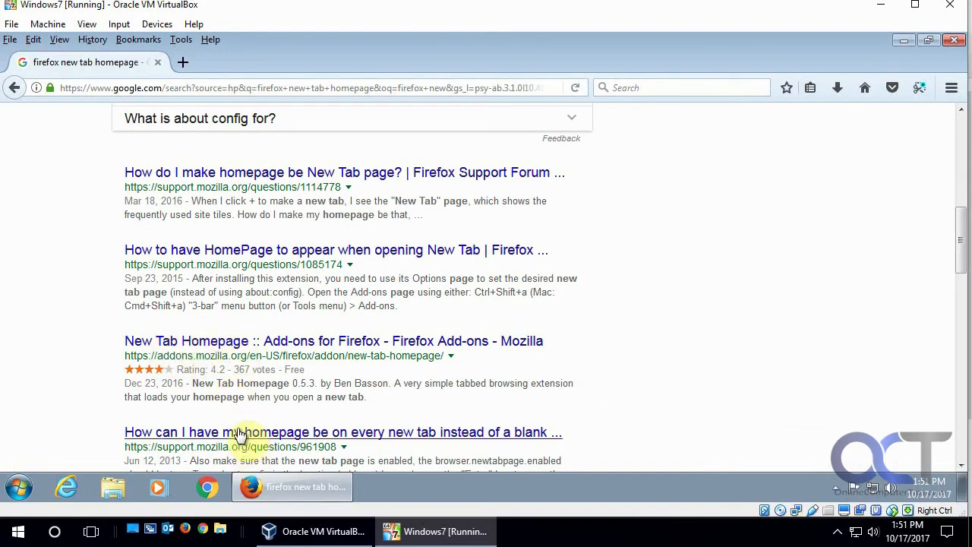
pyautogui.moveTo(255, 349)
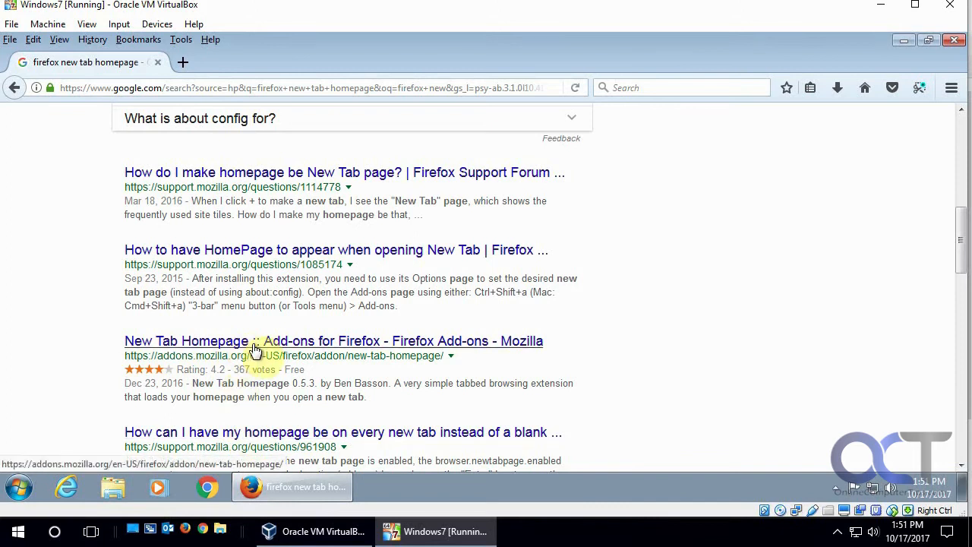
pyautogui.click(186, 341)
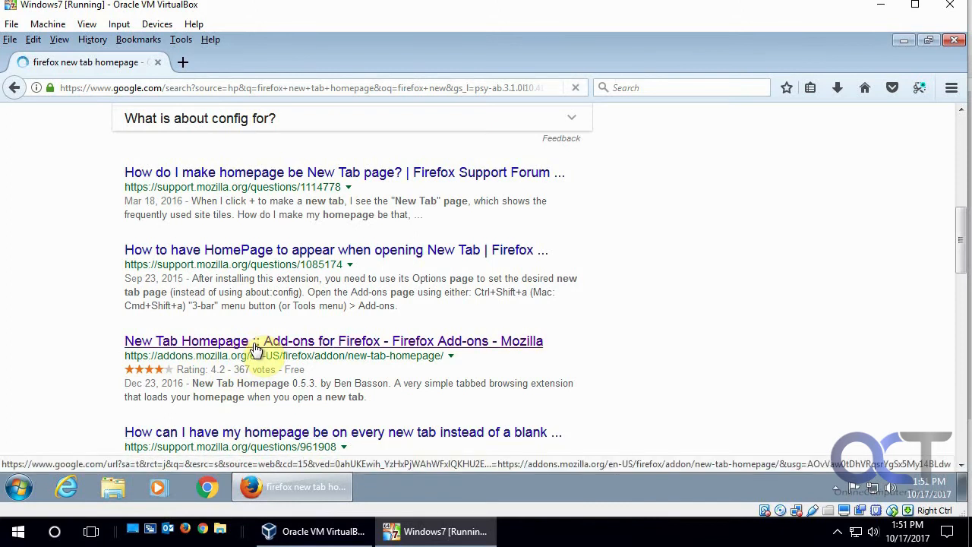
pyautogui.click(185, 340)
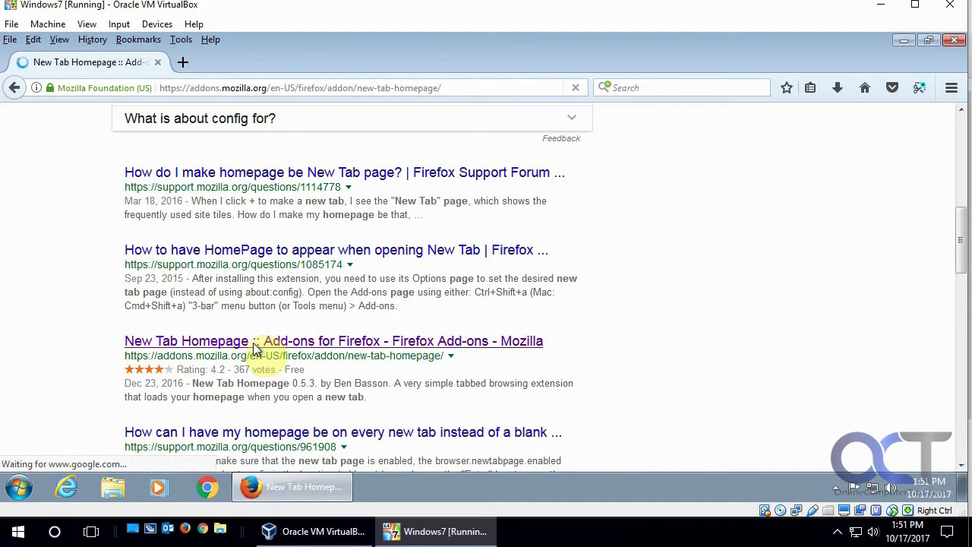
# - Install the New Tab Homepage add-on via Add to Firefox, confirming the install prompt and notice
pyautogui.click(334, 340)
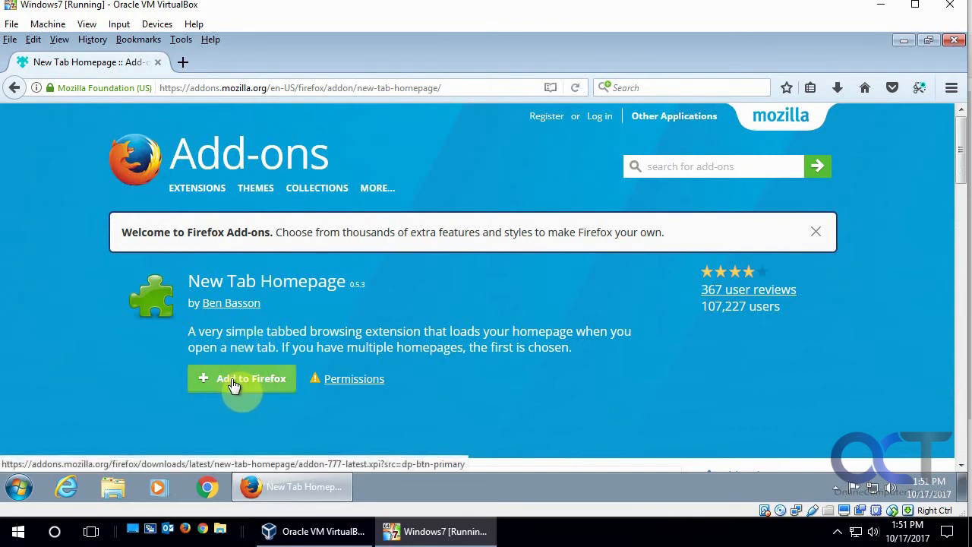
pyautogui.click(241, 378)
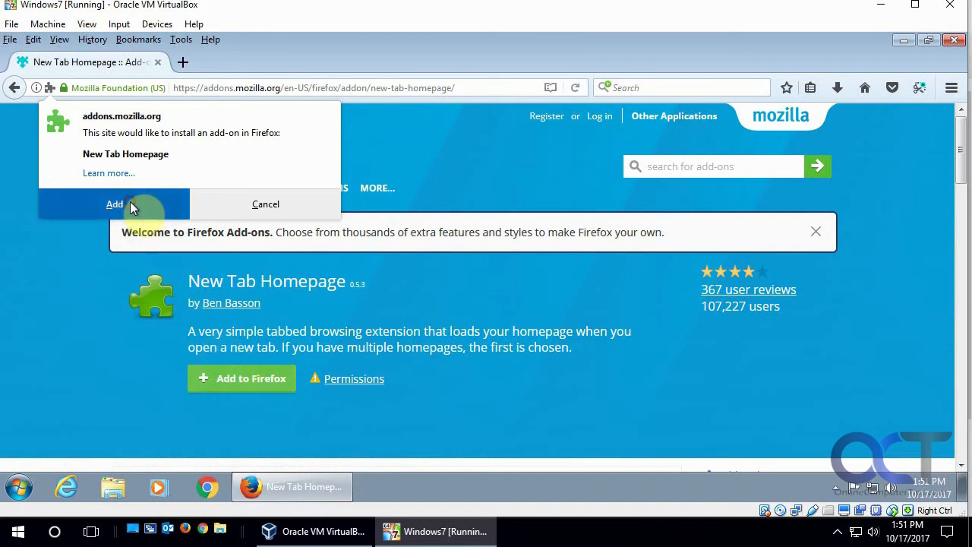
pyautogui.click(115, 204)
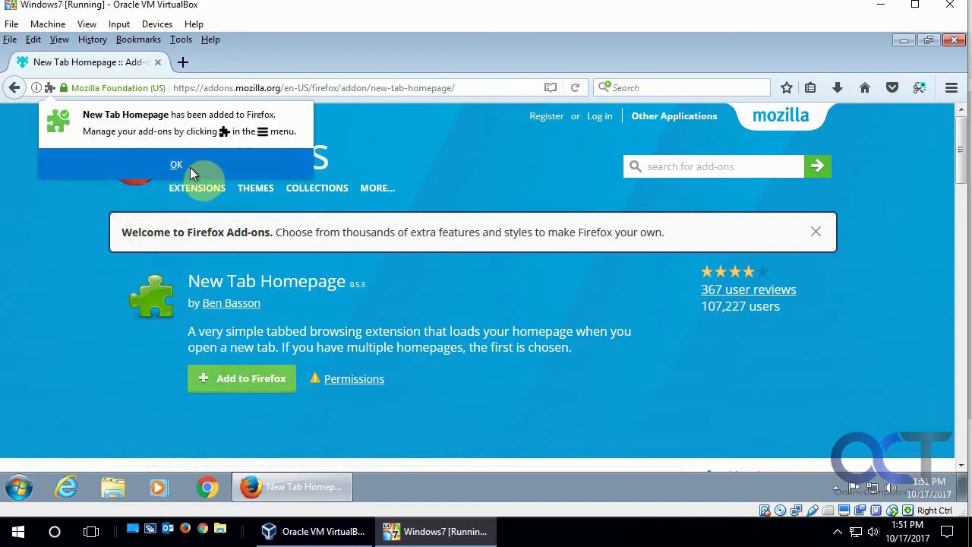
pyautogui.click(176, 164)
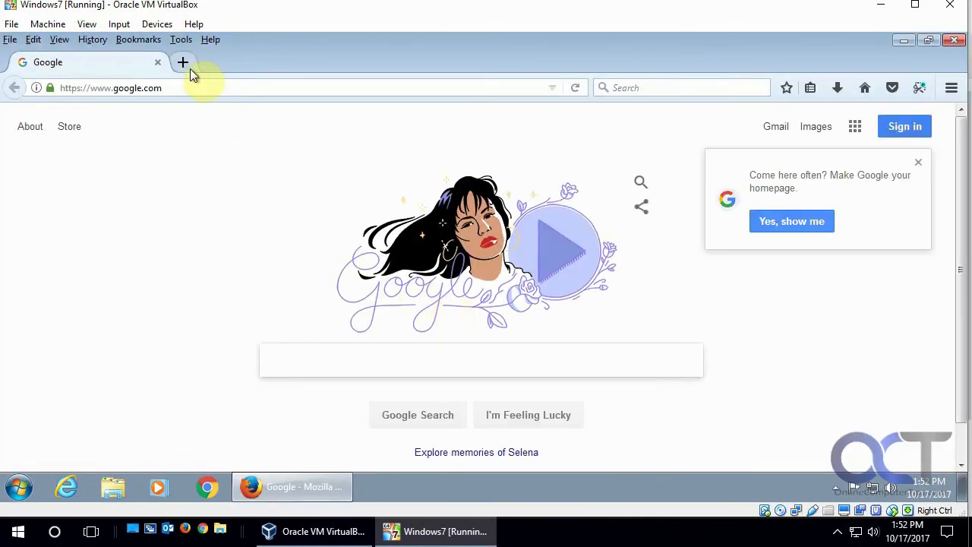
pyautogui.moveTo(183, 60)
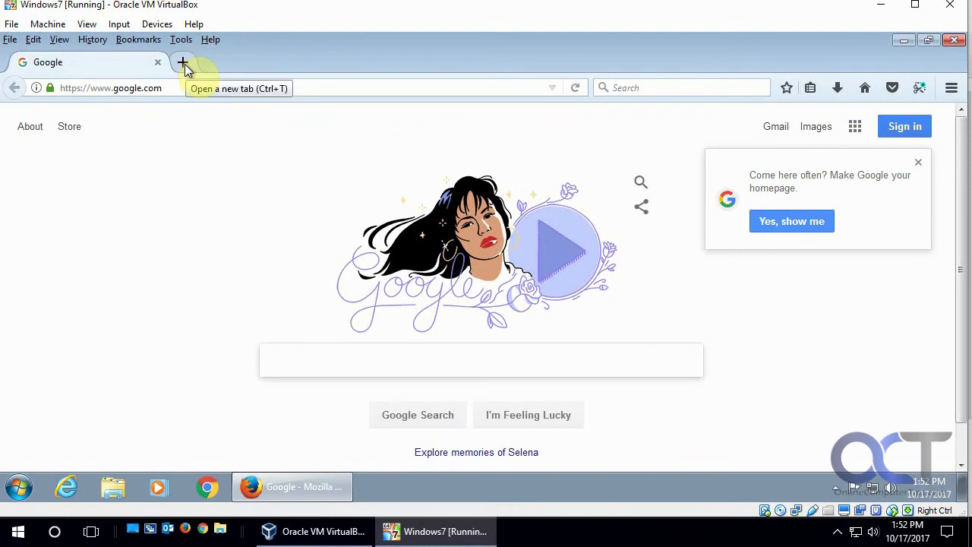
# - Open a new tab to verify it loads the Google homepage
pyautogui.click(182, 61)
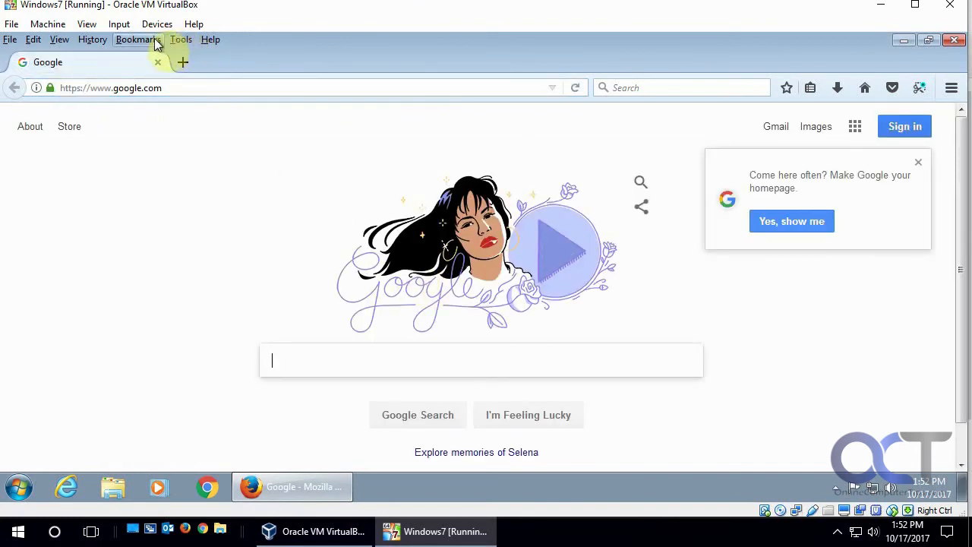
# - Open the Add-ons Manager from Tools, browse Get Add-ons, then view the installed Plugins list
pyautogui.click(181, 40)
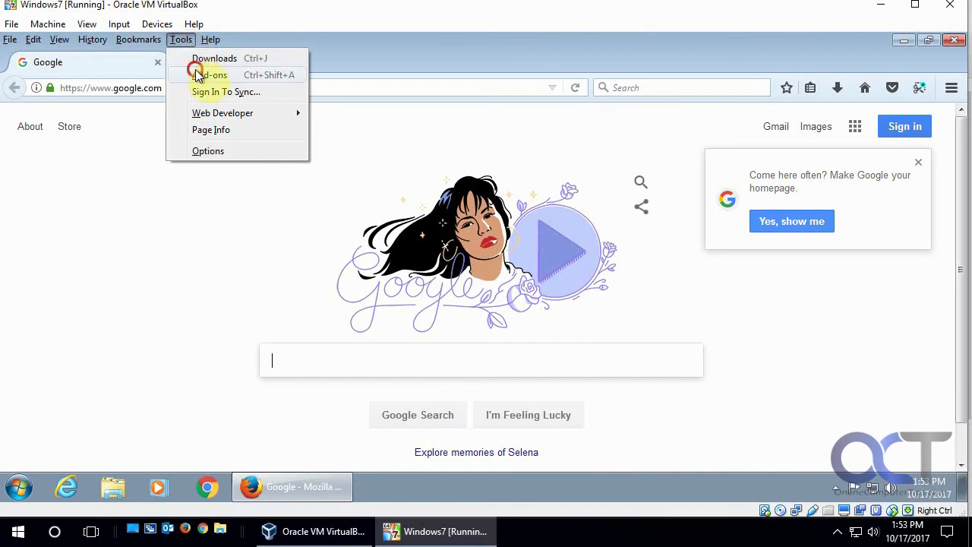
pyautogui.click(211, 74)
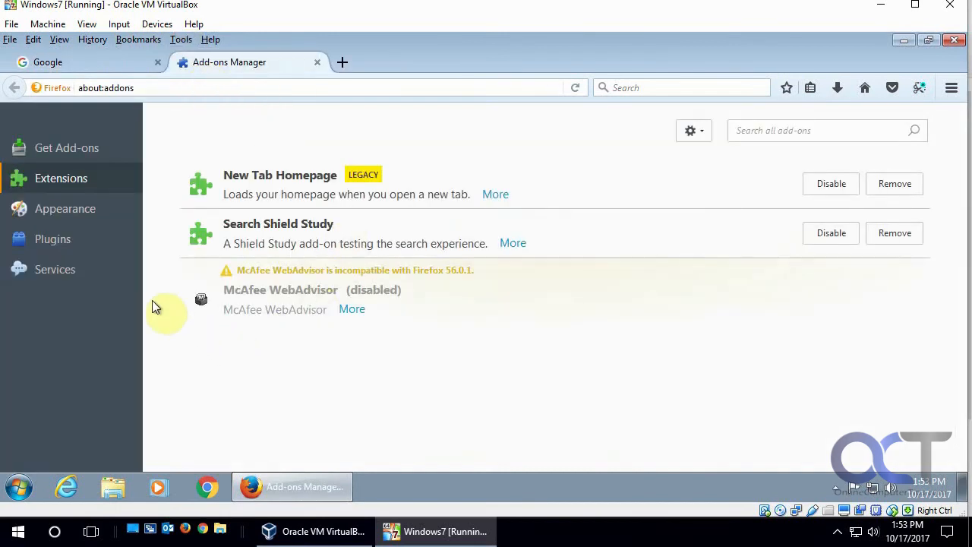
pyautogui.moveTo(281, 188)
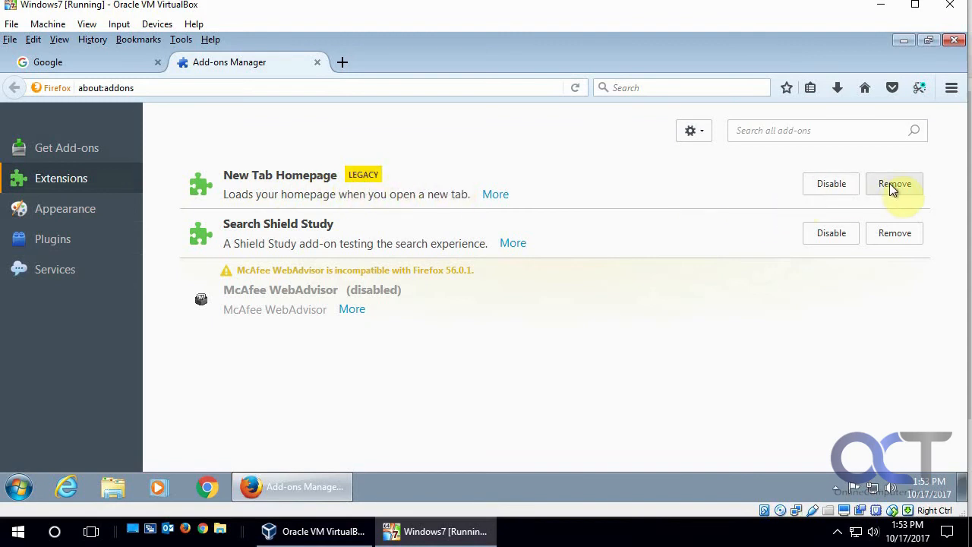
pyautogui.moveTo(137, 178)
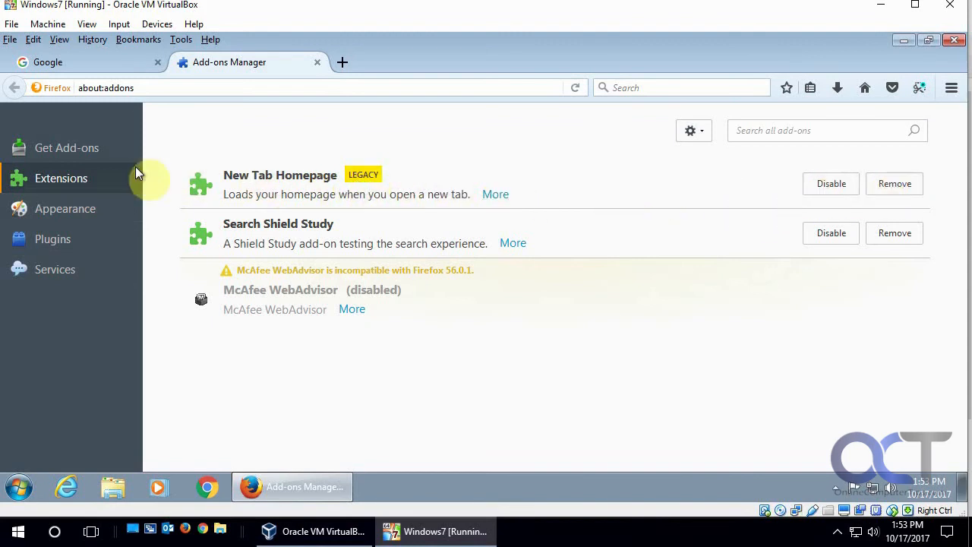
pyautogui.click(67, 148)
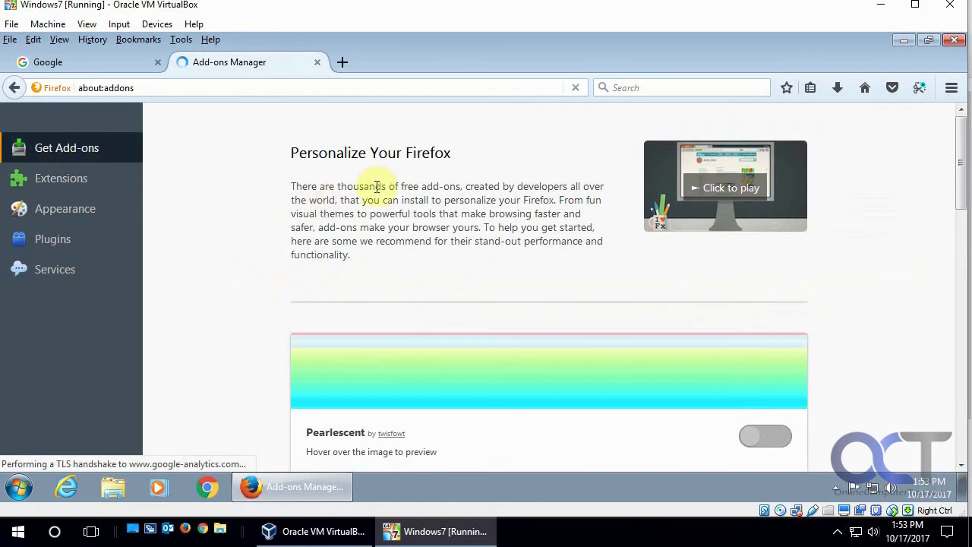
pyautogui.scroll(-3)
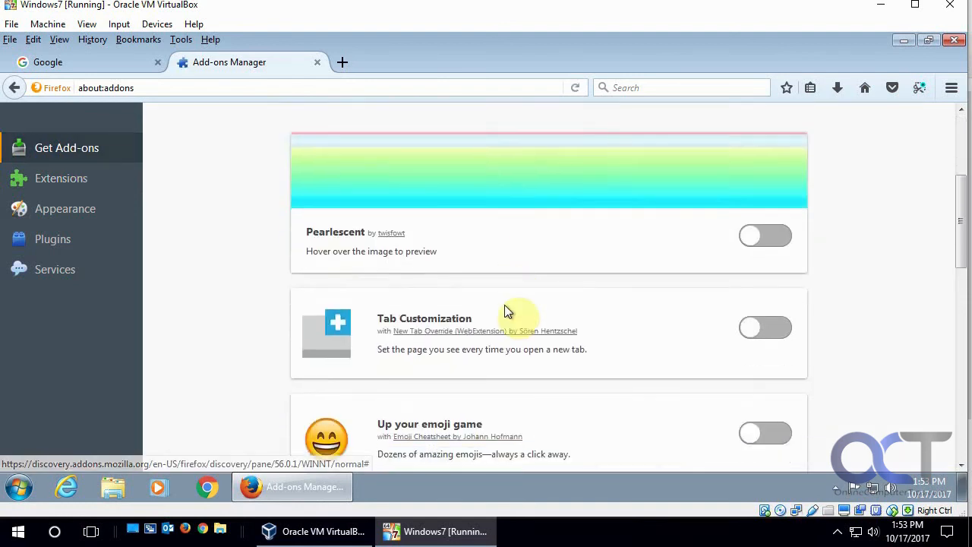
pyautogui.scroll(-3)
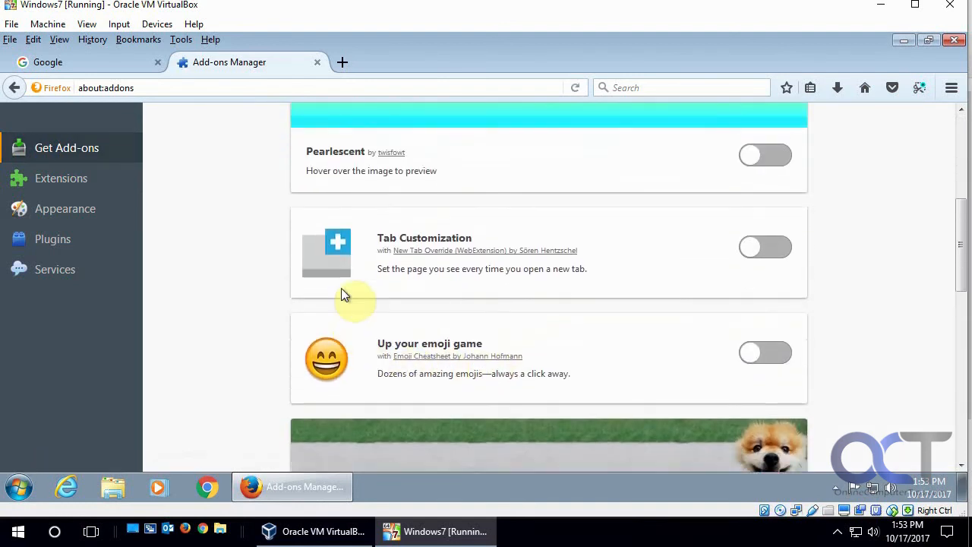
pyautogui.click(51, 238)
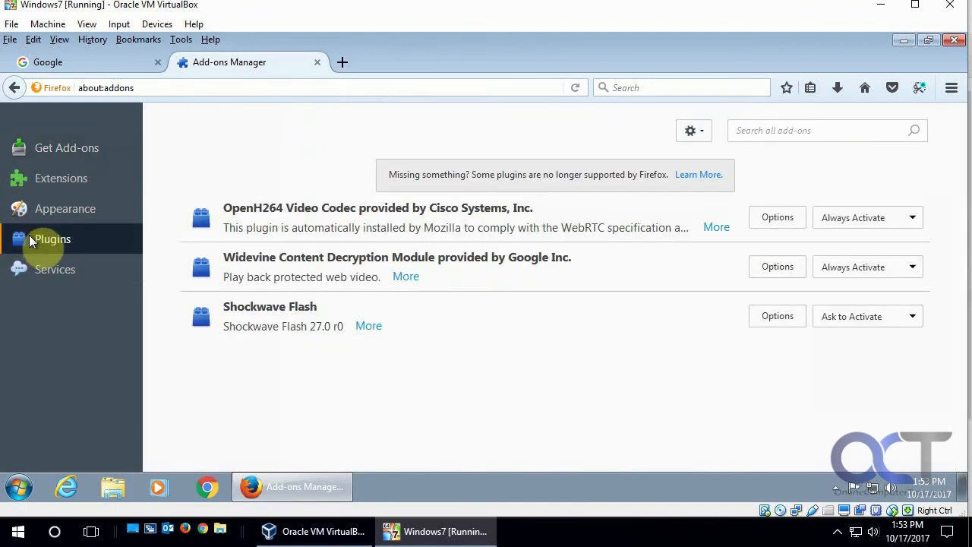
pyautogui.moveTo(368, 325)
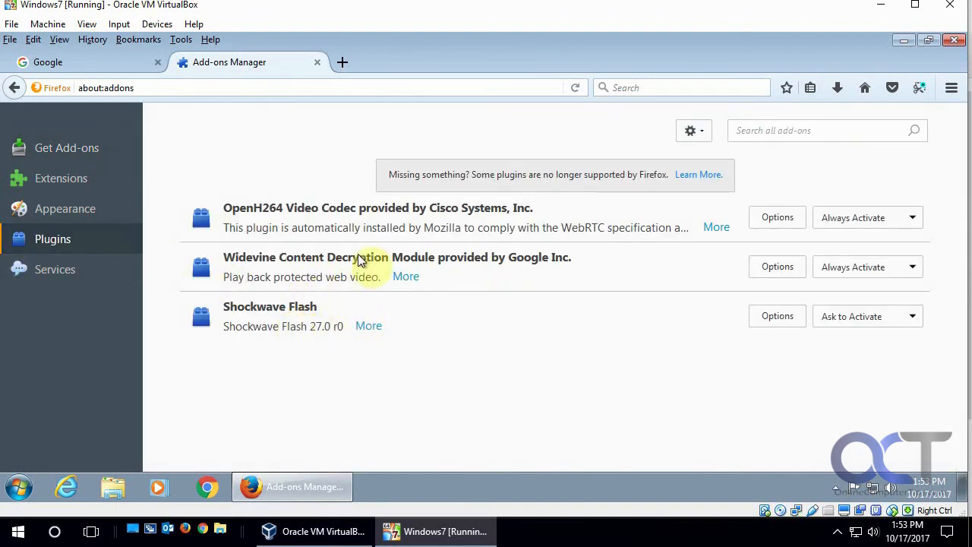
pyautogui.moveTo(318, 317)
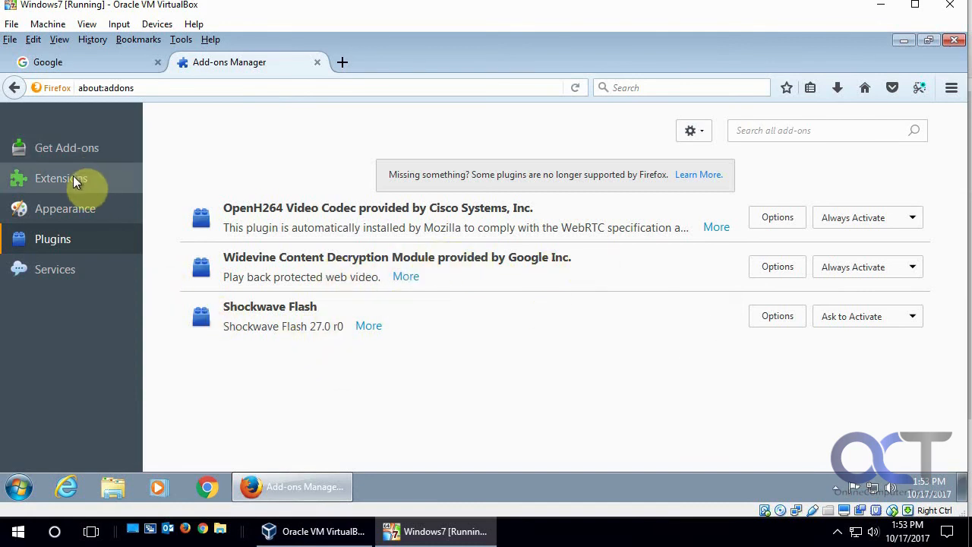
# - View the Extensions list showing New Tab Homepage enabled, then return to the Google tab
pyautogui.click(61, 177)
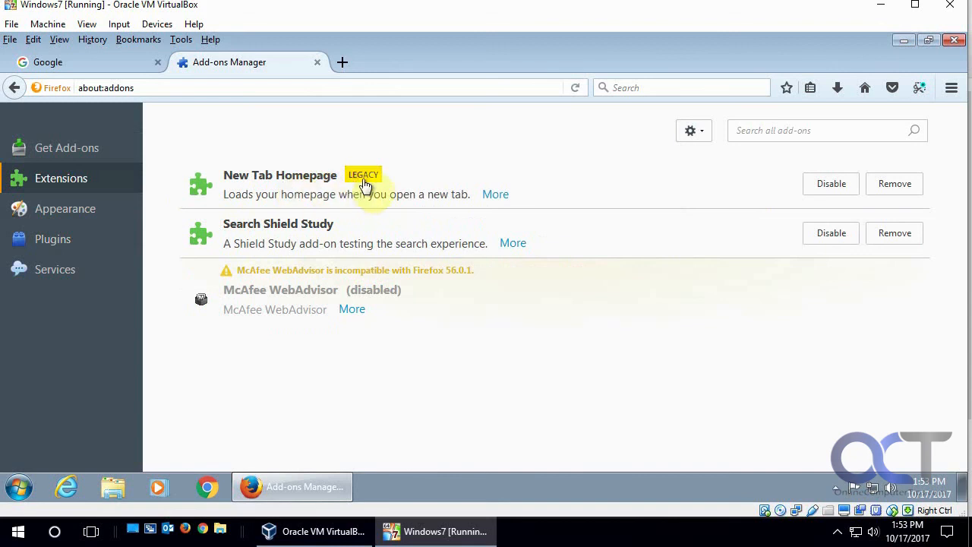
pyautogui.moveTo(191, 113)
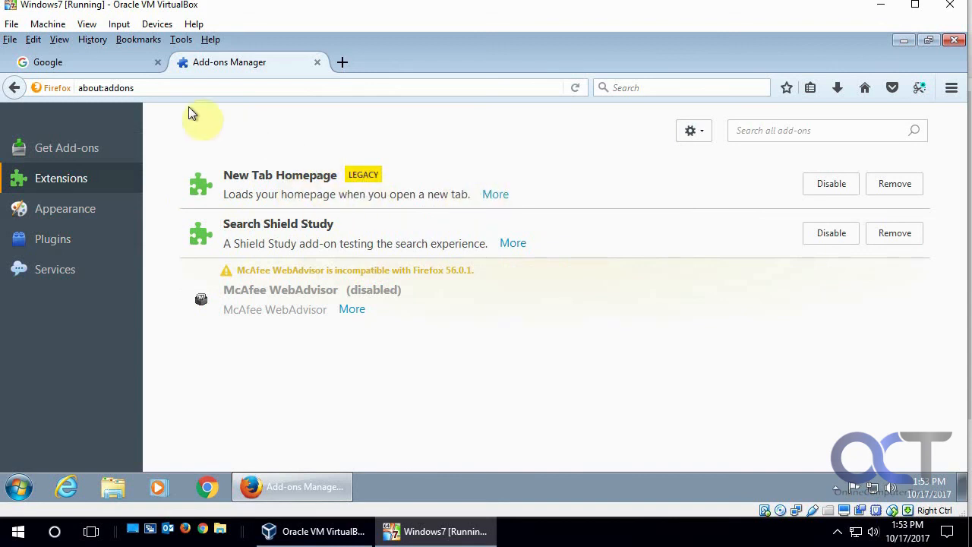
pyautogui.click(76, 61)
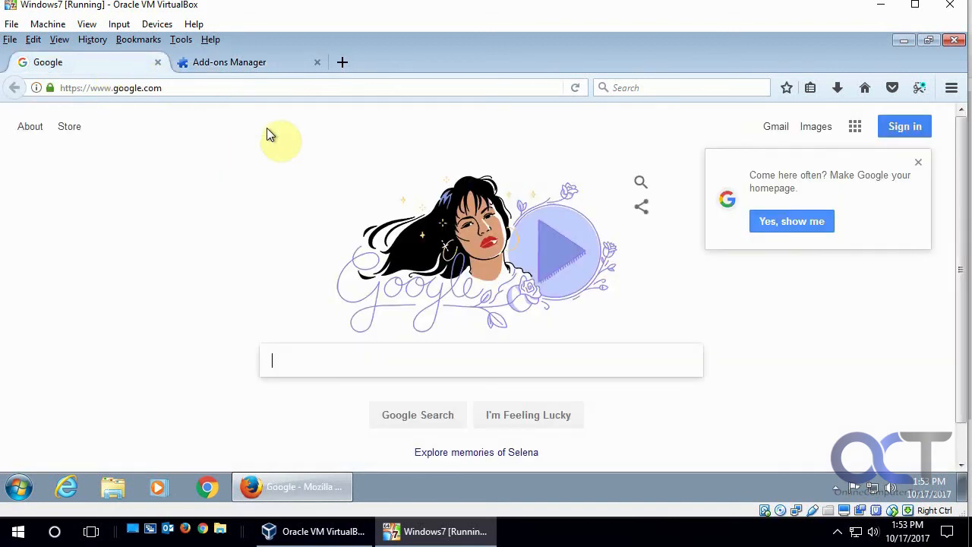